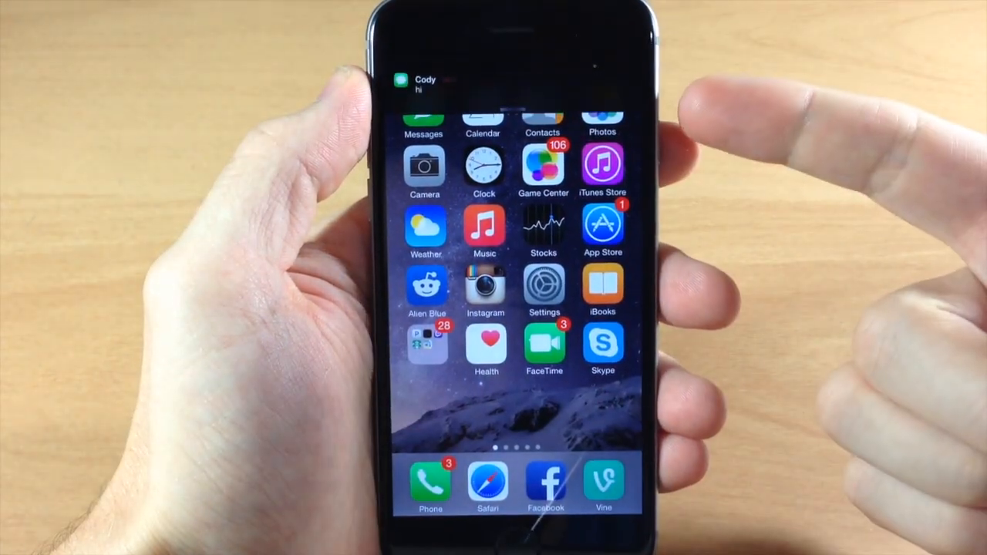
Dismiss the incoming Messages banner, then open the conversation showing the sent "hi" messages
left_click(424, 83)
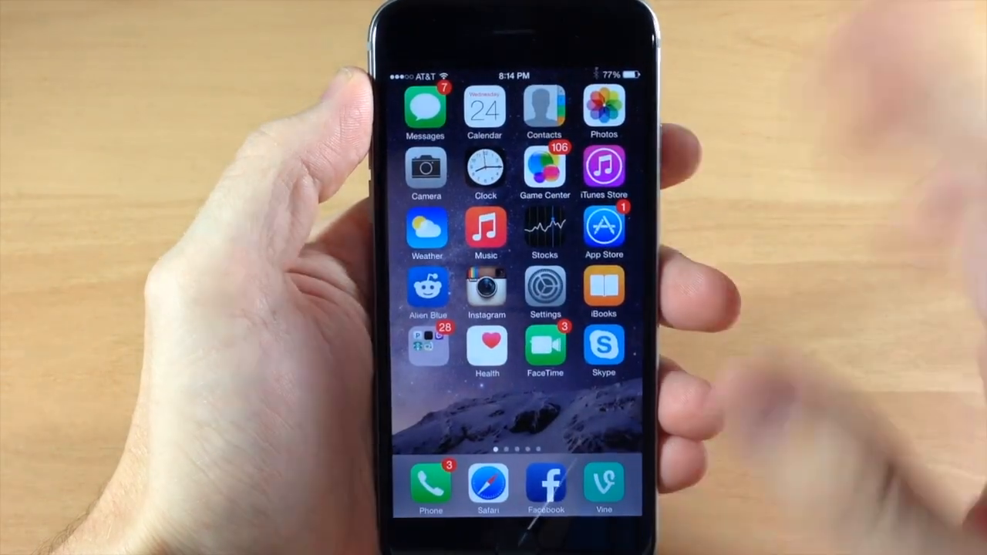
left_click(426, 108)
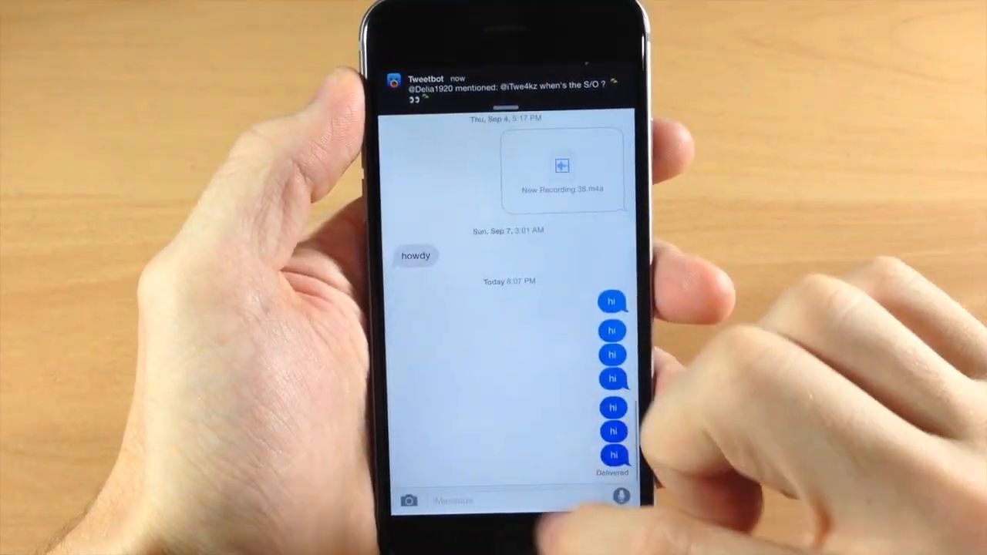
Reply "hey" to Cody's message directly from its lock screen notification
type("hey")
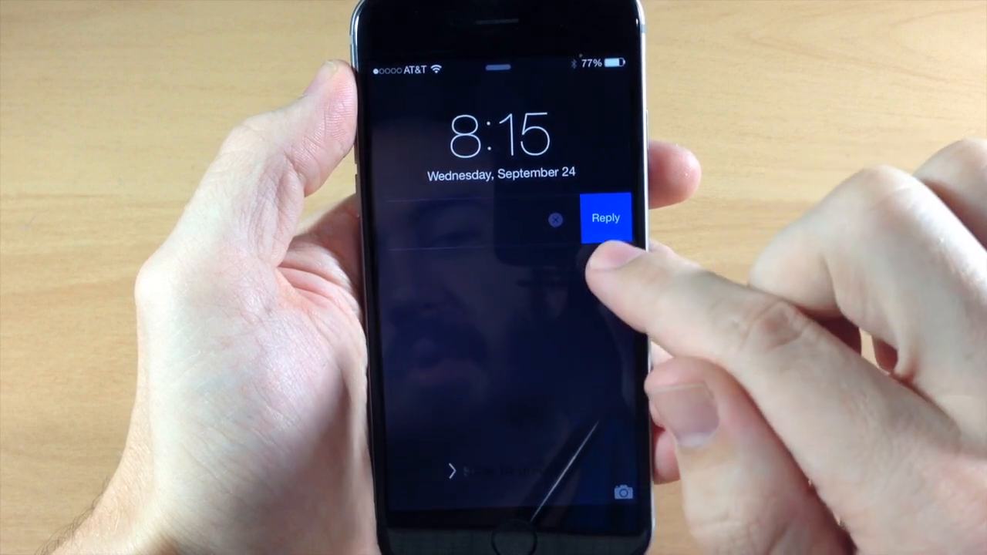
left_click(608, 218)
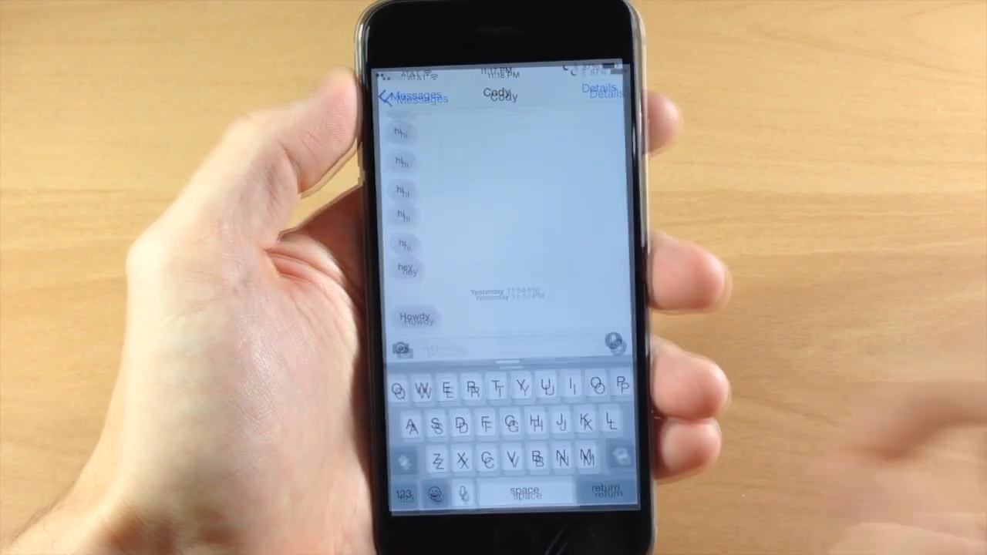
Leave Messages and mark the unread Facebook email in the Yahoo inbox as read
key("home")
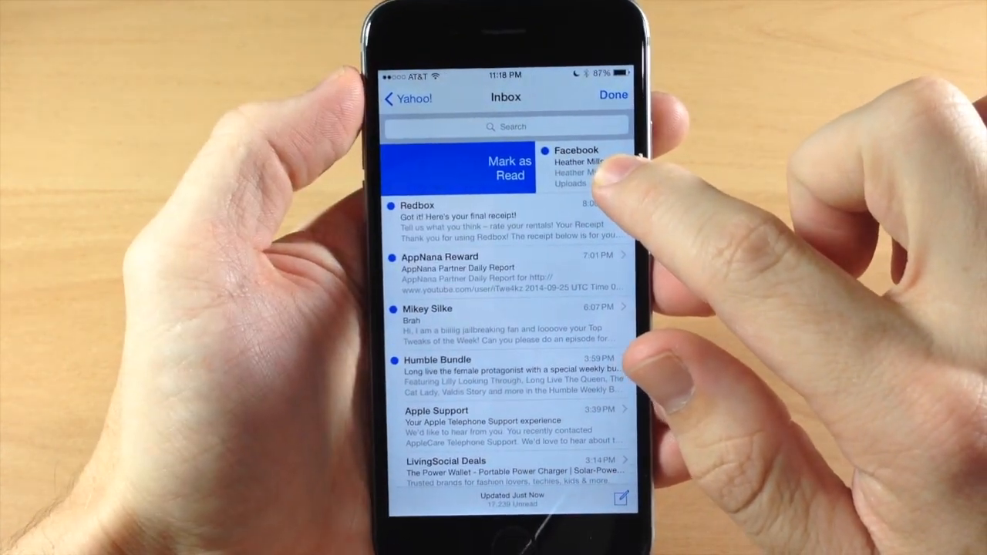
left_click(509, 166)
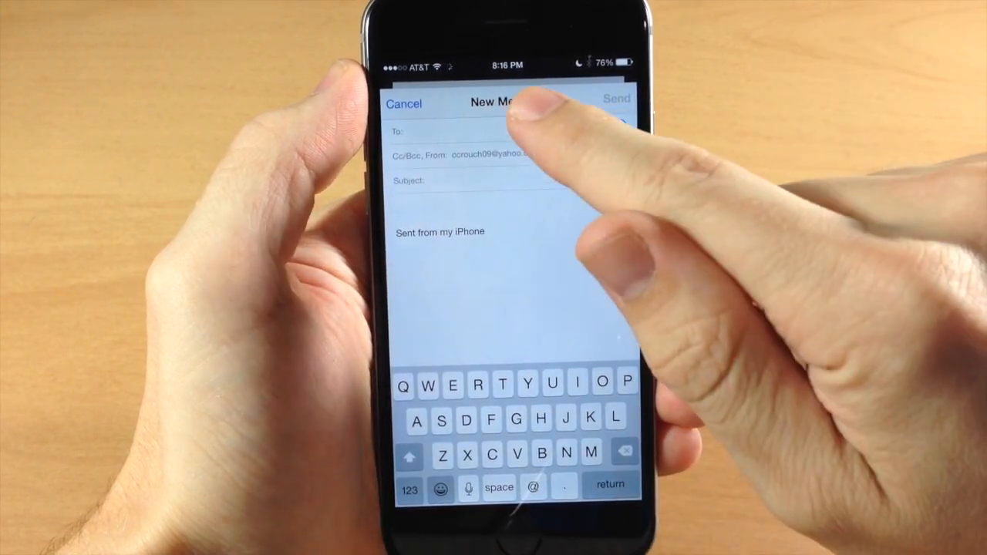
Minimize the New Message draft to check the inbox, then bring the draft back up
left_click(405, 103)
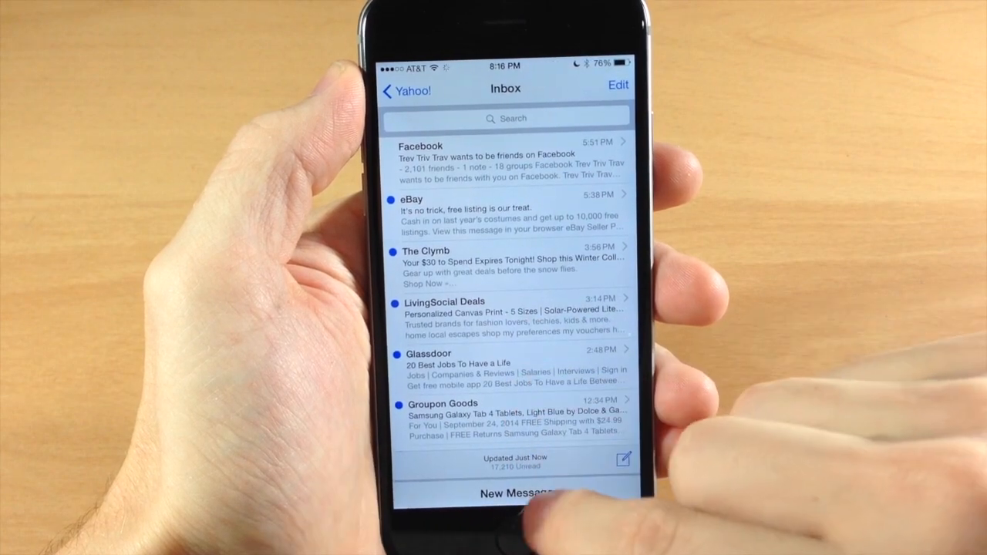
left_click(623, 459)
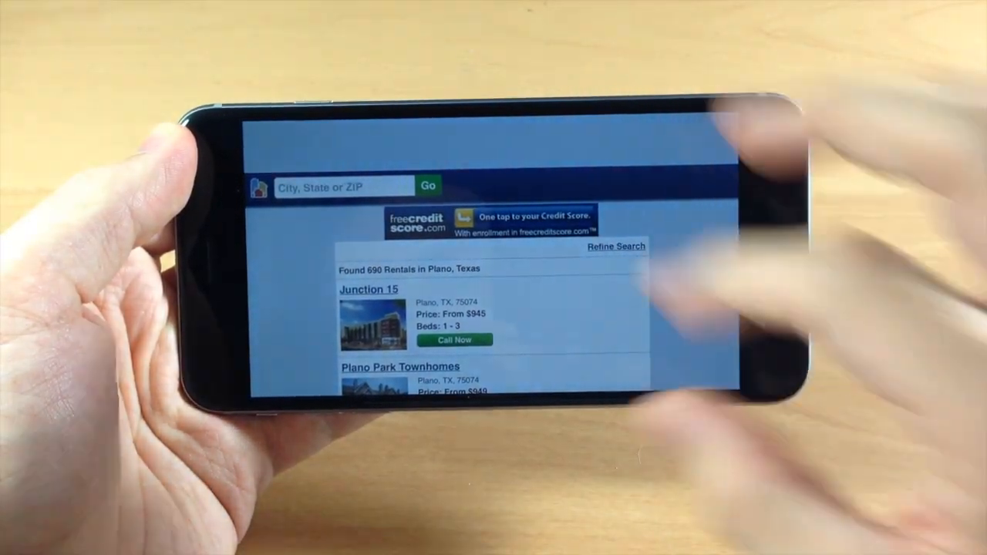
Scroll the Plano rental listings in landscape and reveal Safari's tab bar at the top
scroll("down", 3)
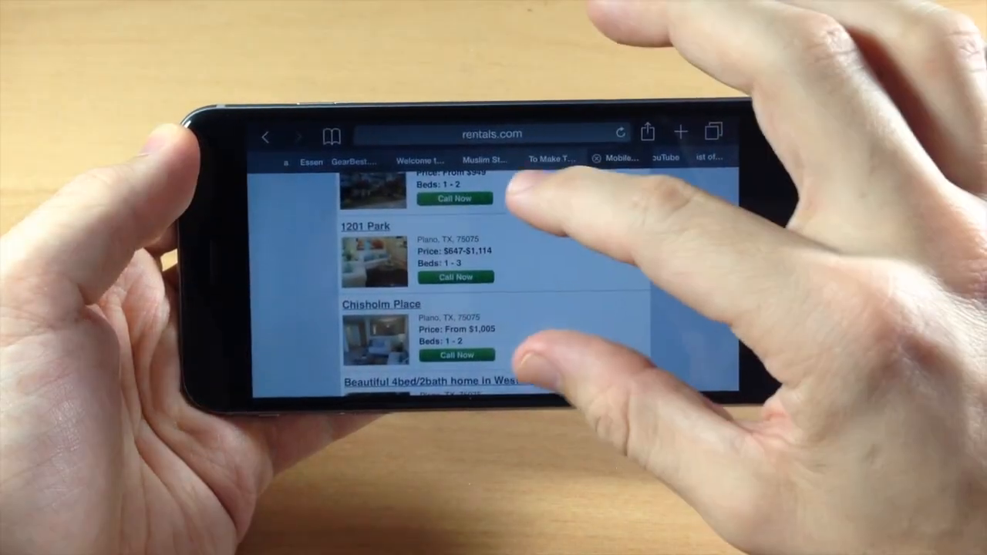
left_click(713, 133)
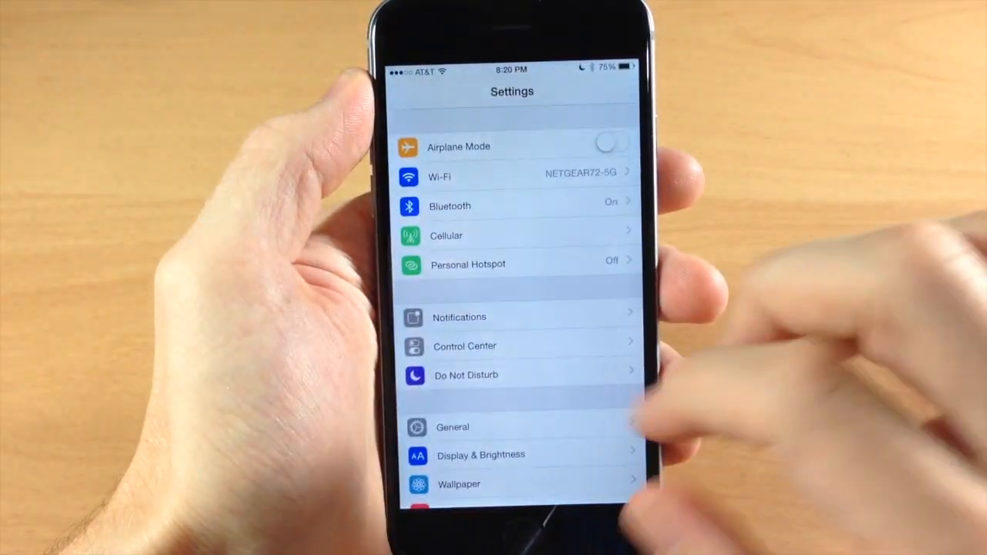
Switch on Speak Screen under General > Accessibility > Speech
left_click(452, 428)
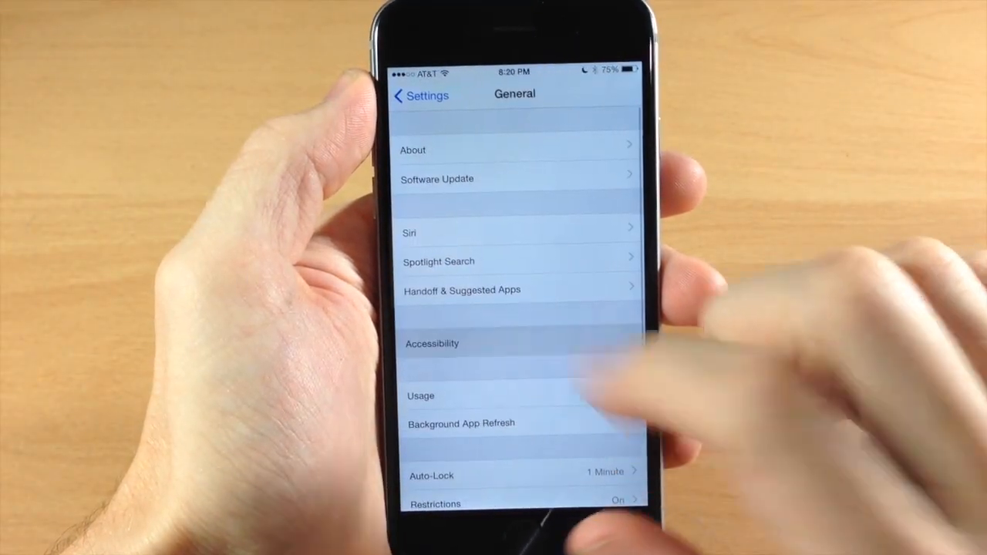
left_click(431, 343)
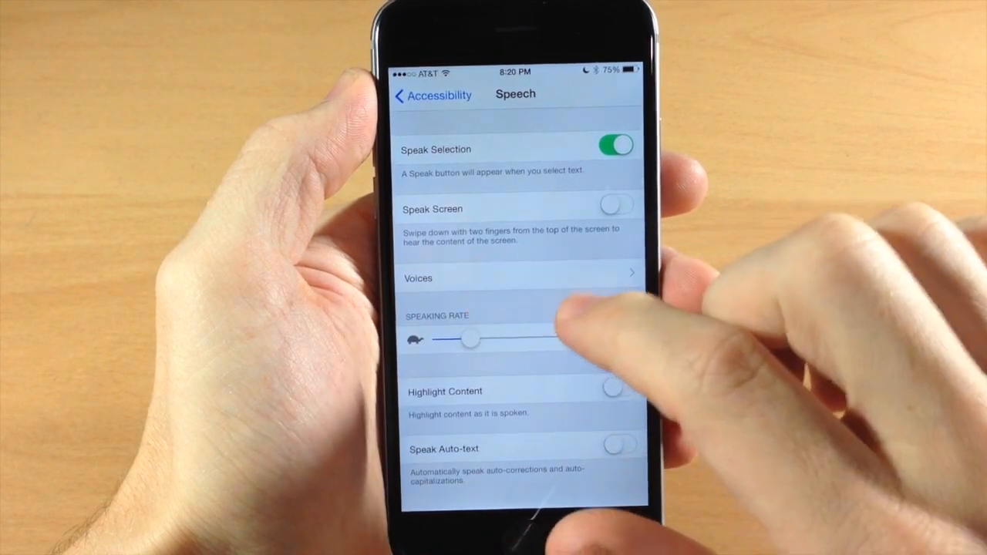
left_click(617, 205)
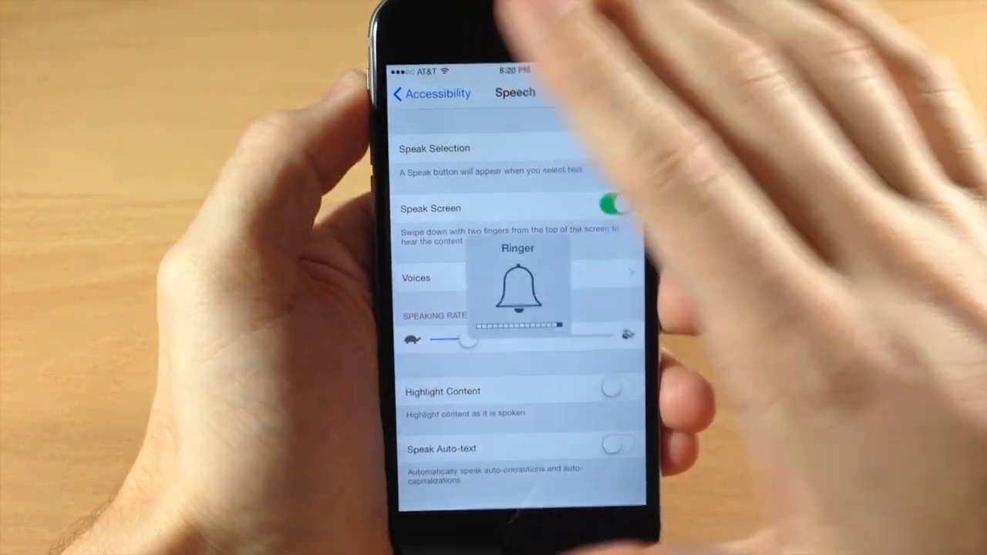
Start Speak Screen reading the Speech page, raise the speaking rate, then pause playback
left_click(614, 148)
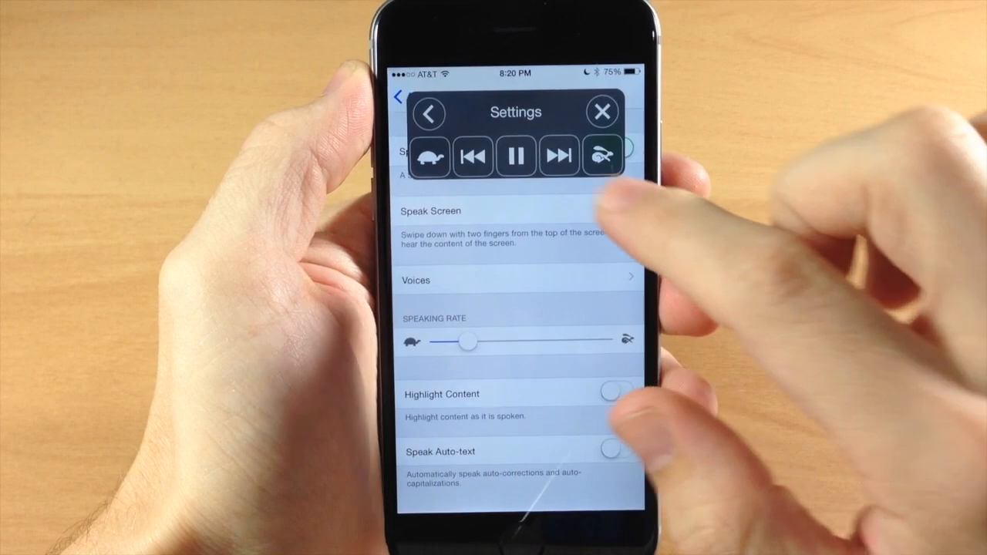
left_click(617, 208)
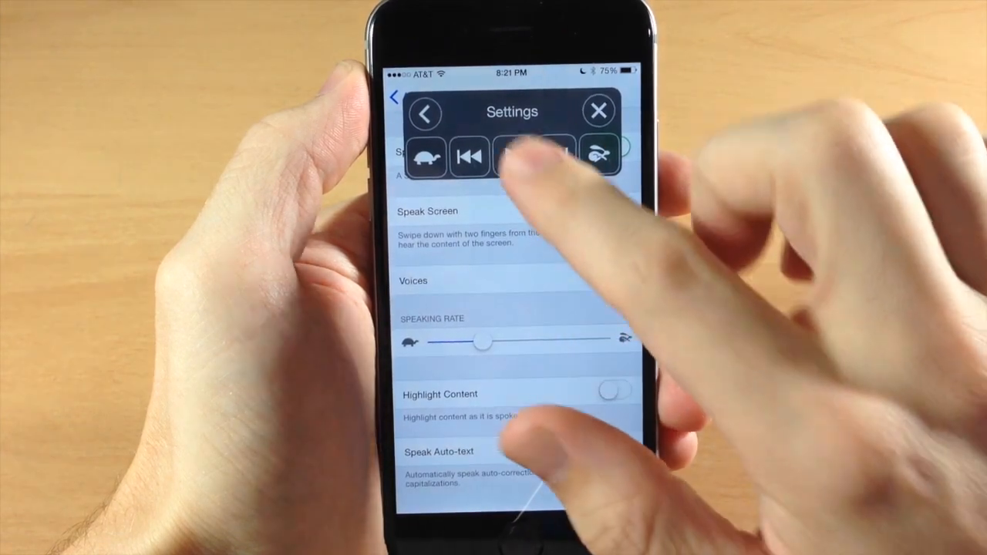
left_click(614, 206)
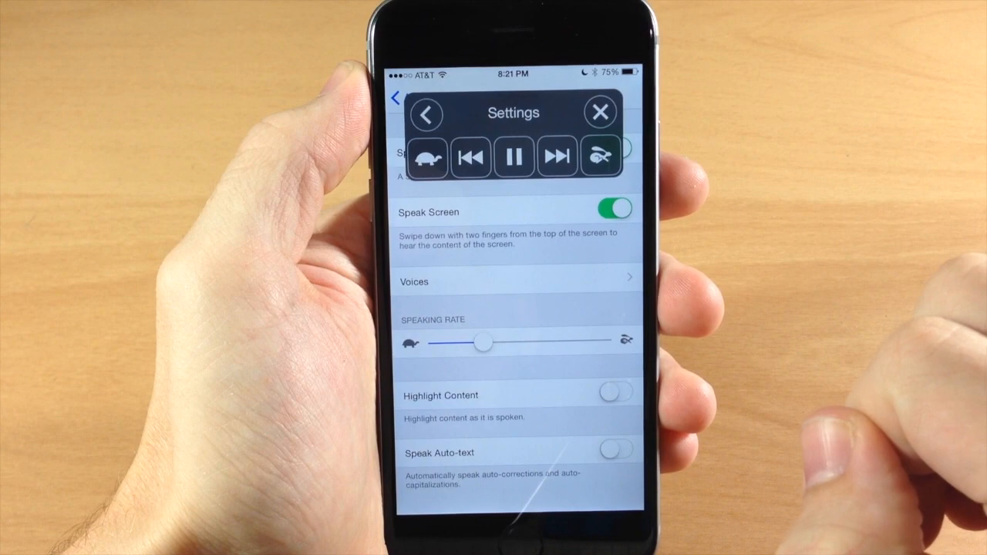
left_click(512, 157)
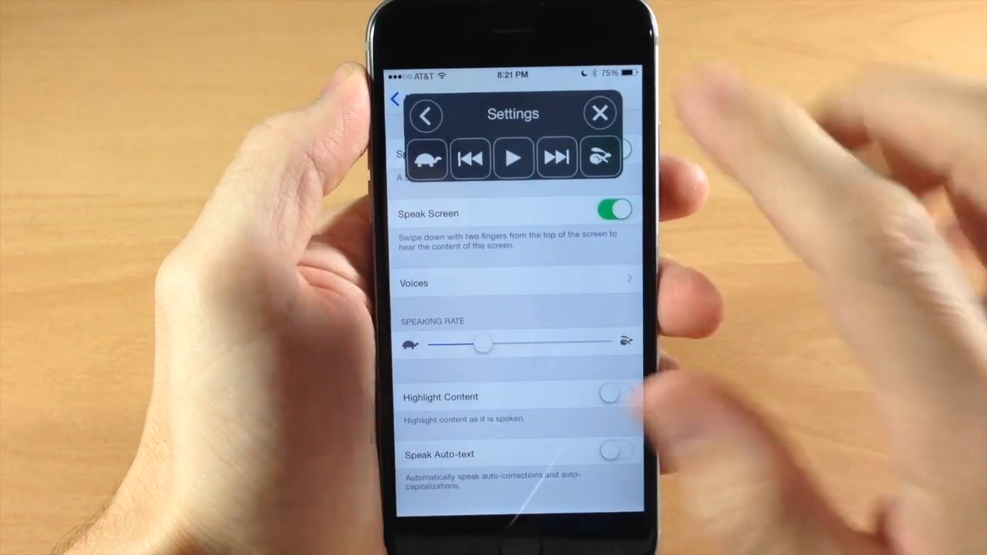